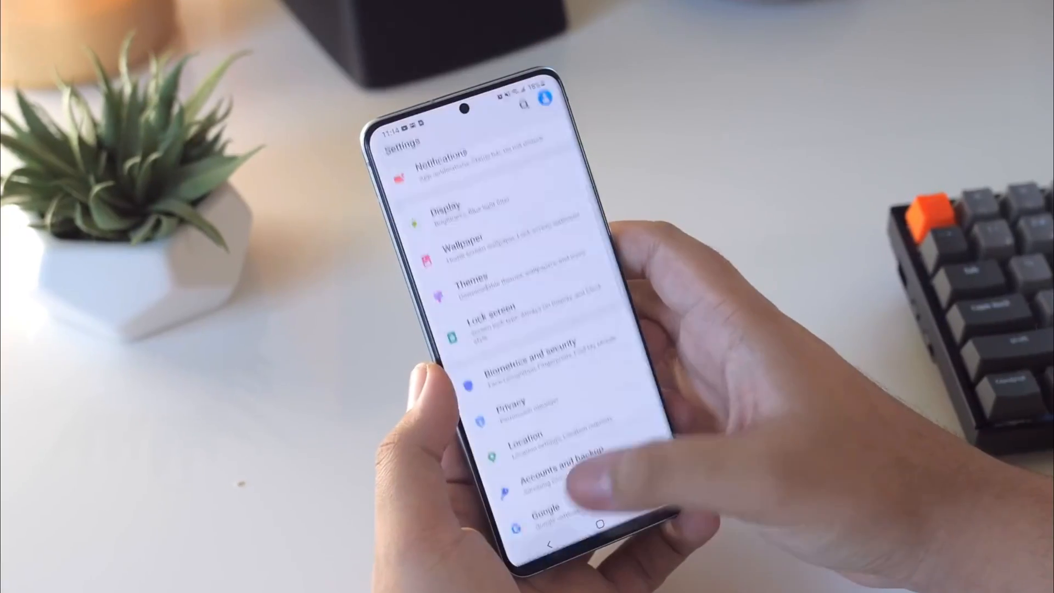
Open About device, then Android version to show the December 5, 2021 security update
scroll("down", 3)
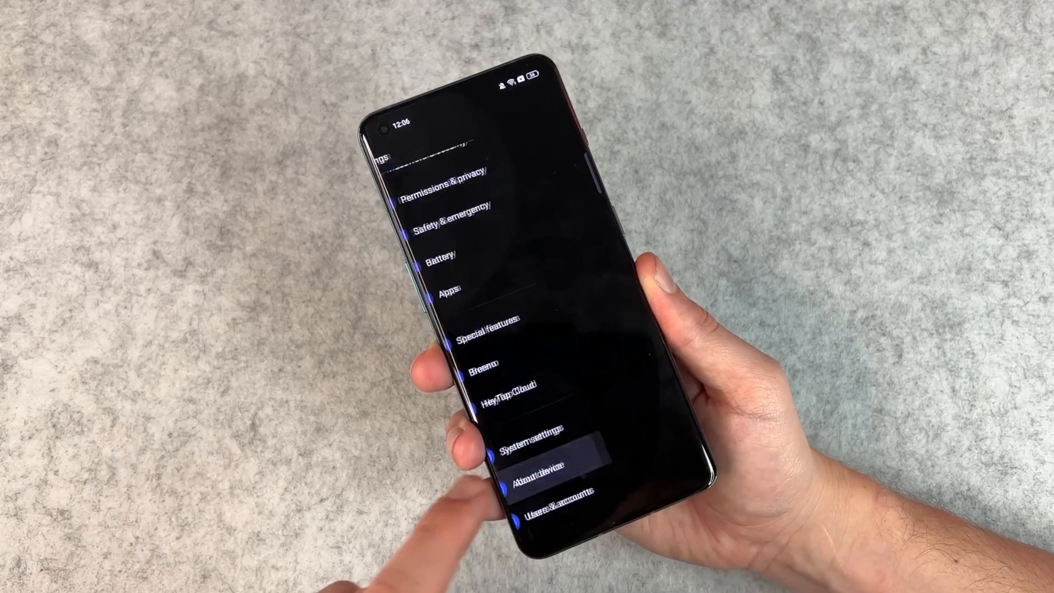
left_click(537, 467)
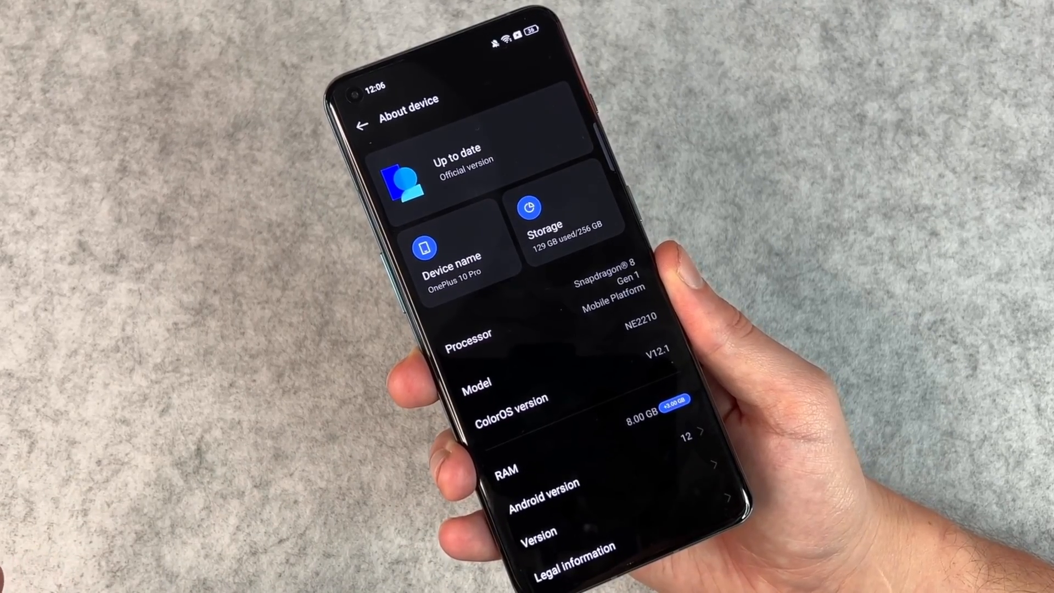
left_click(538, 498)
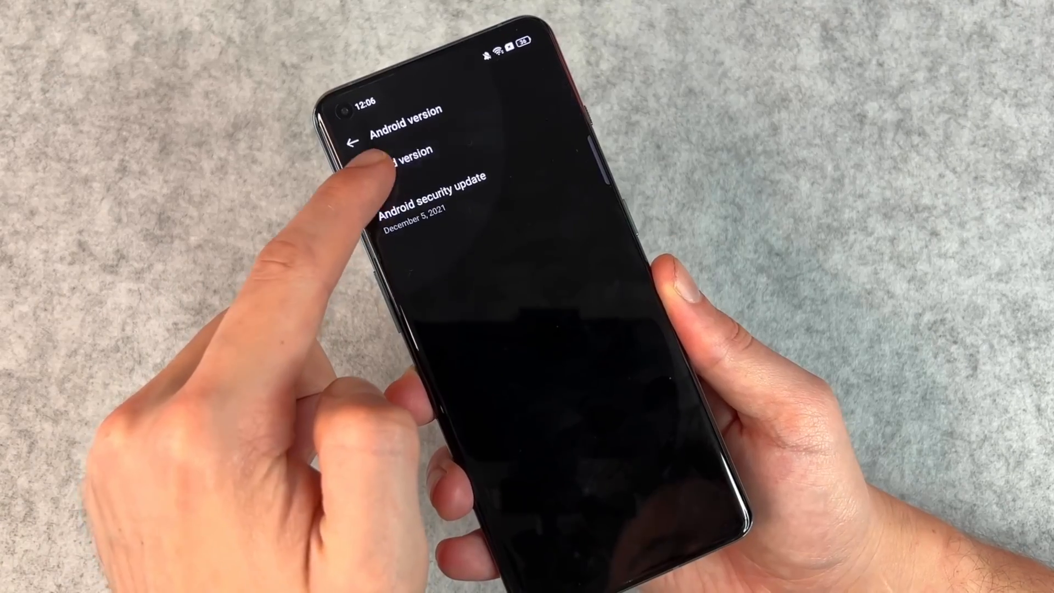